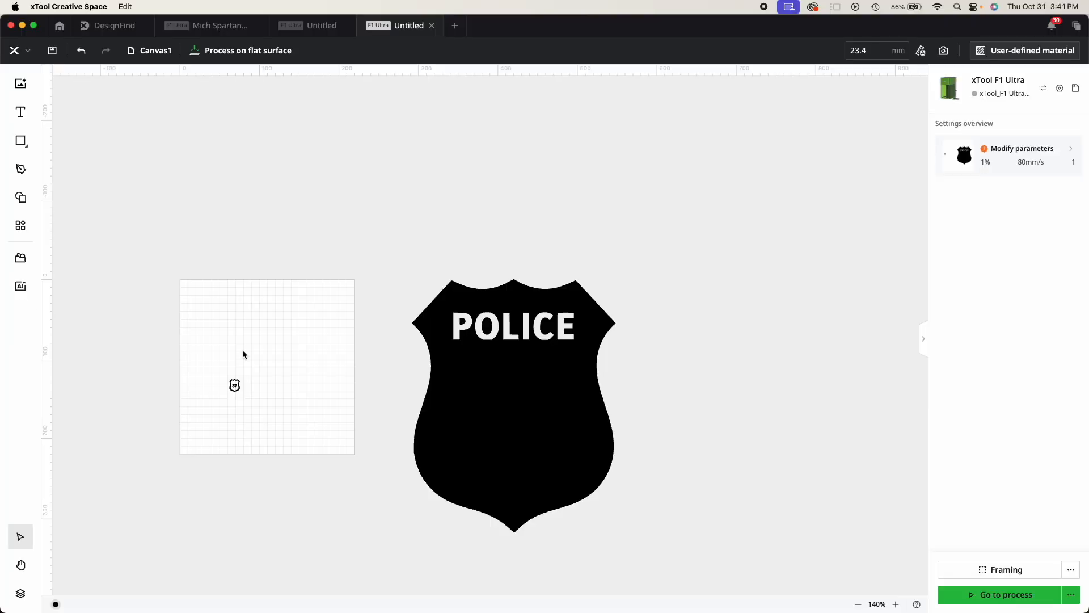
mouse_move(633, 403)
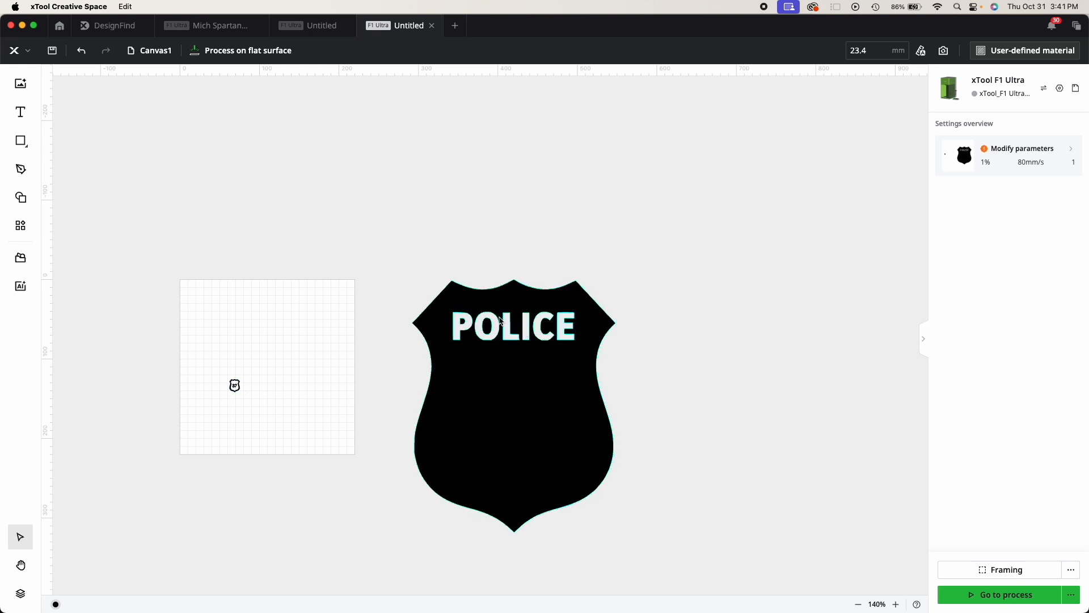
mouse_move(506, 359)
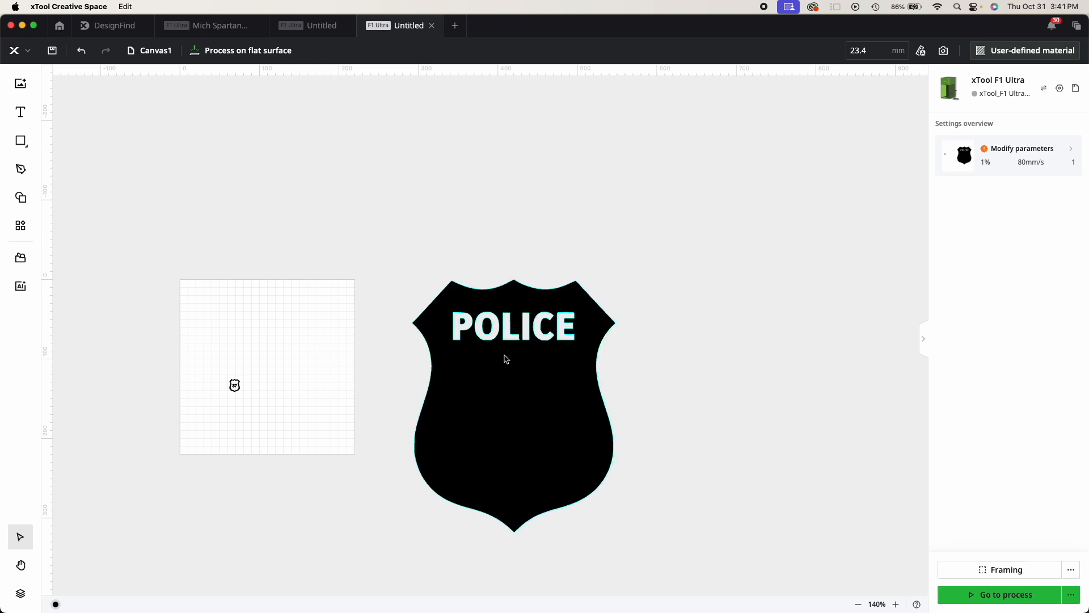
mouse_move(503, 362)
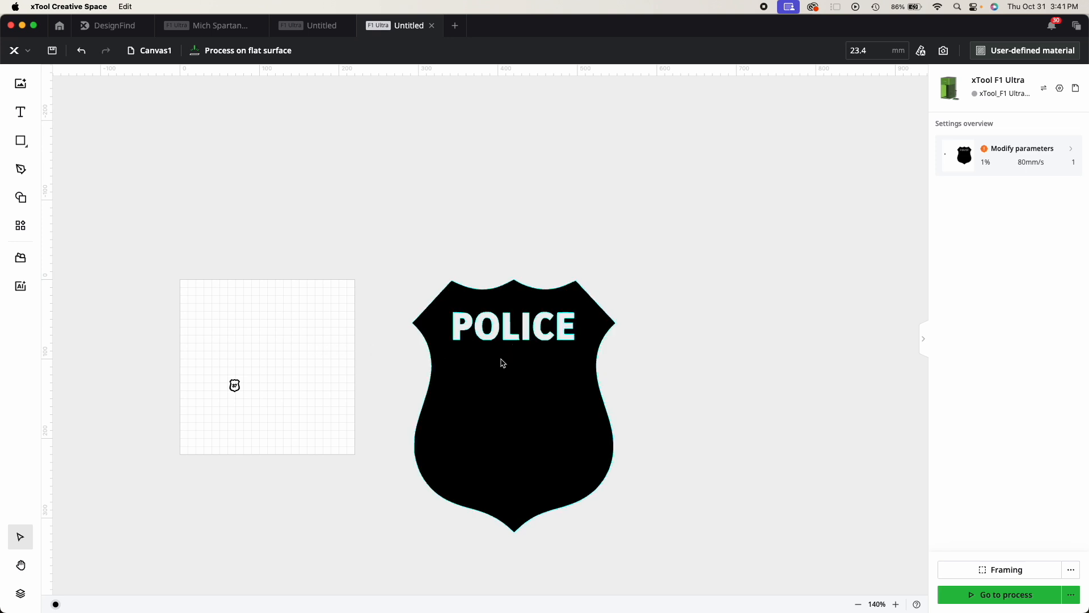
mouse_move(510, 377)
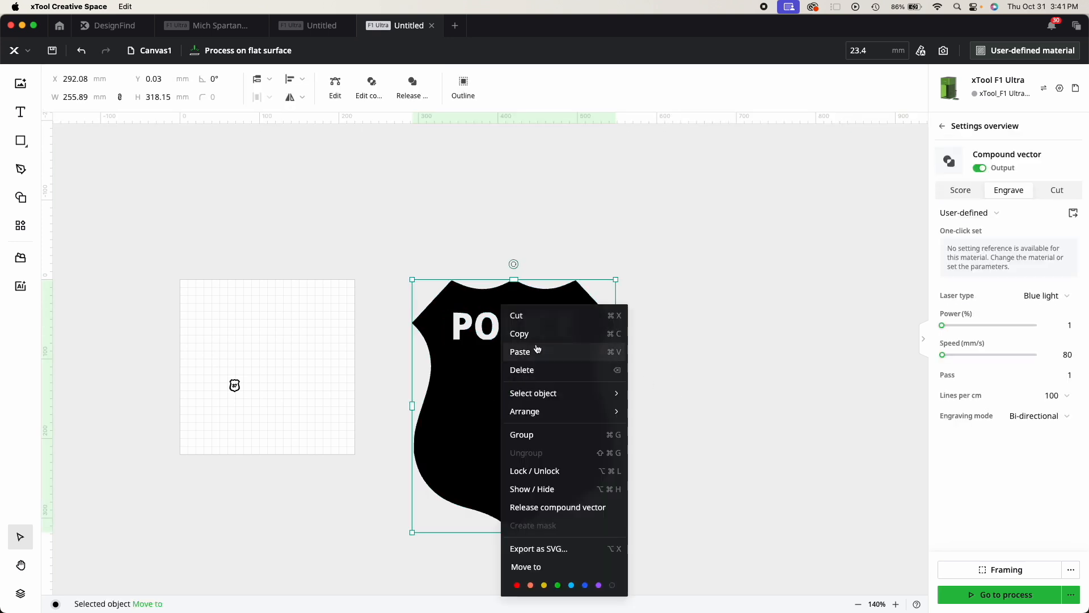
mouse_move(523, 406)
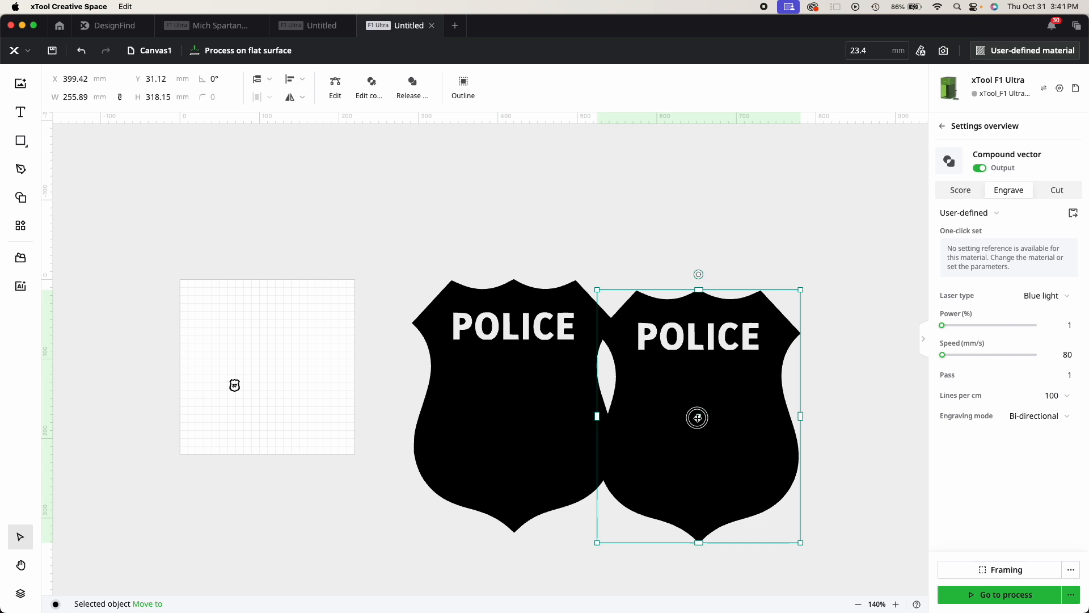
Step: Arrange the duplicate POLICE badge beside the original and select the left badge
left_click_drag(697, 418, 738, 375)
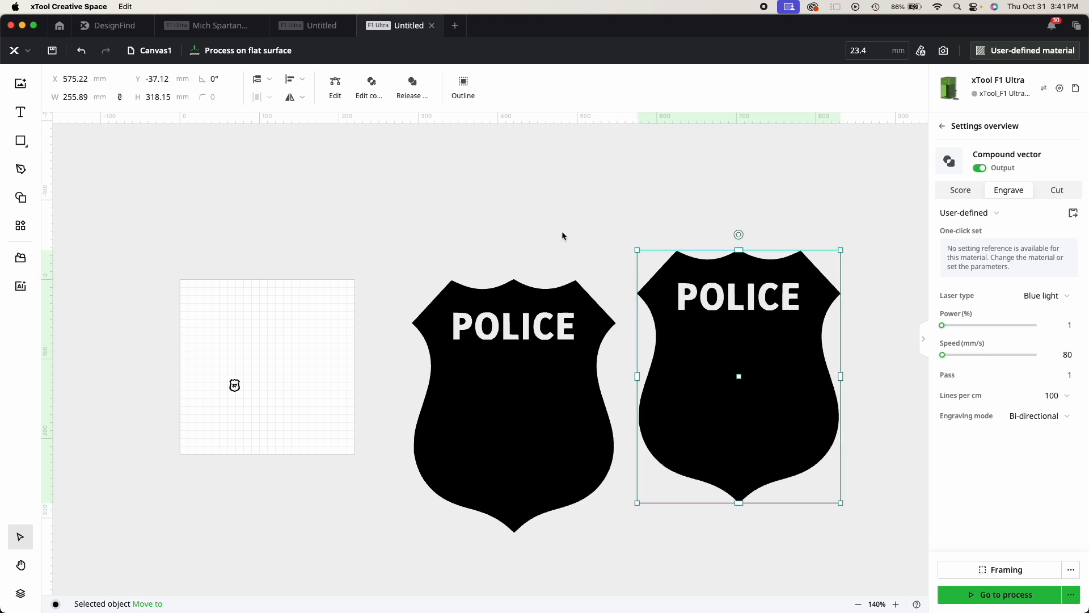
left_click_drag(738, 376, 455, 396)
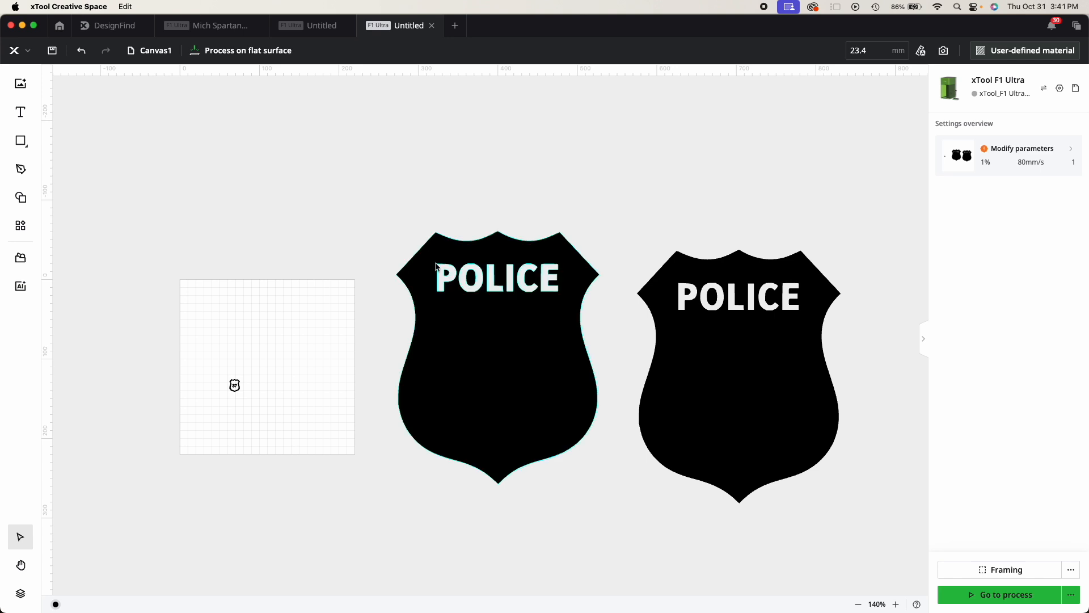
left_click(497, 348)
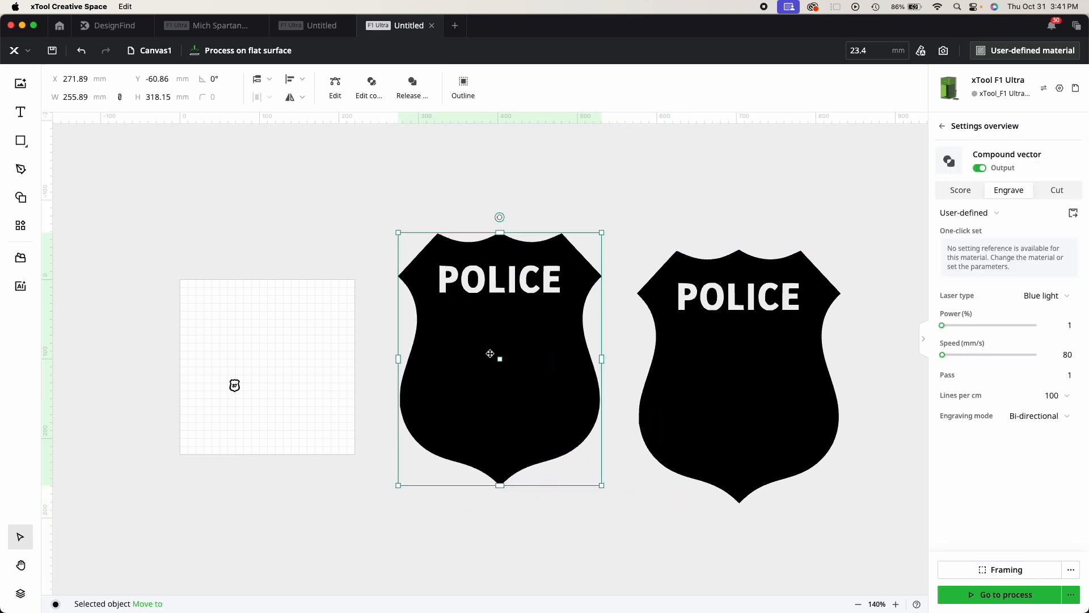
right_click(501, 358)
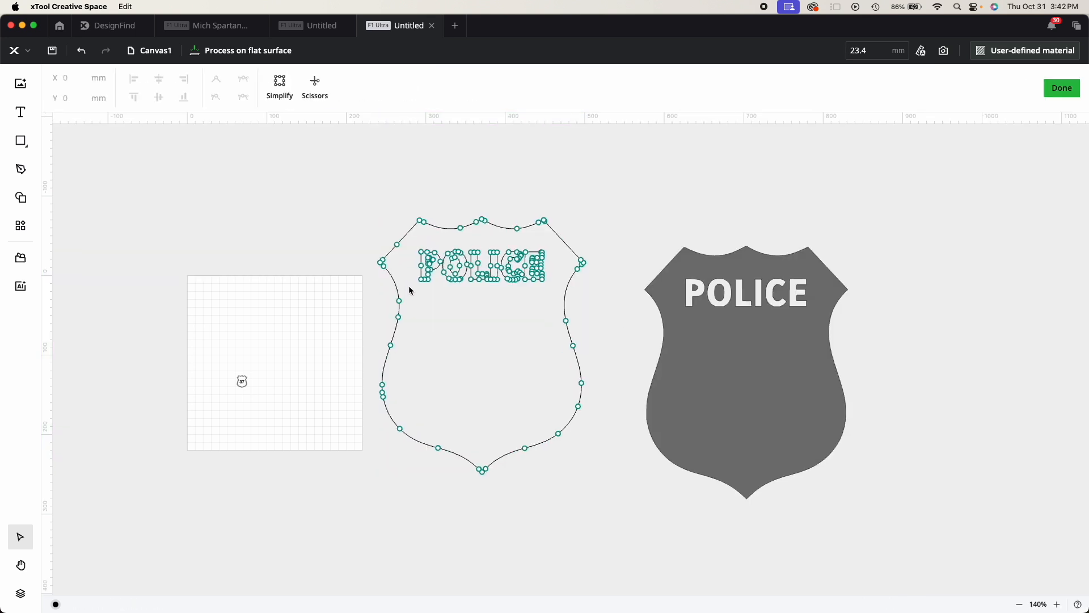
Step: Delete the POLICE letter nodes from the left badge and finish node editing
left_click_drag(414, 244, 502, 299)
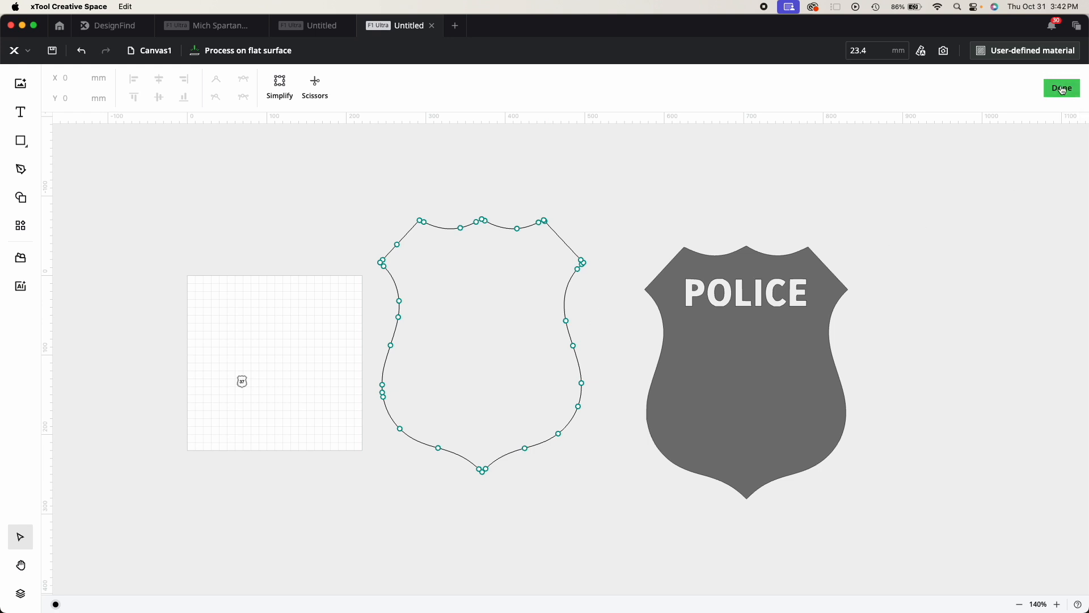
left_click(1061, 89)
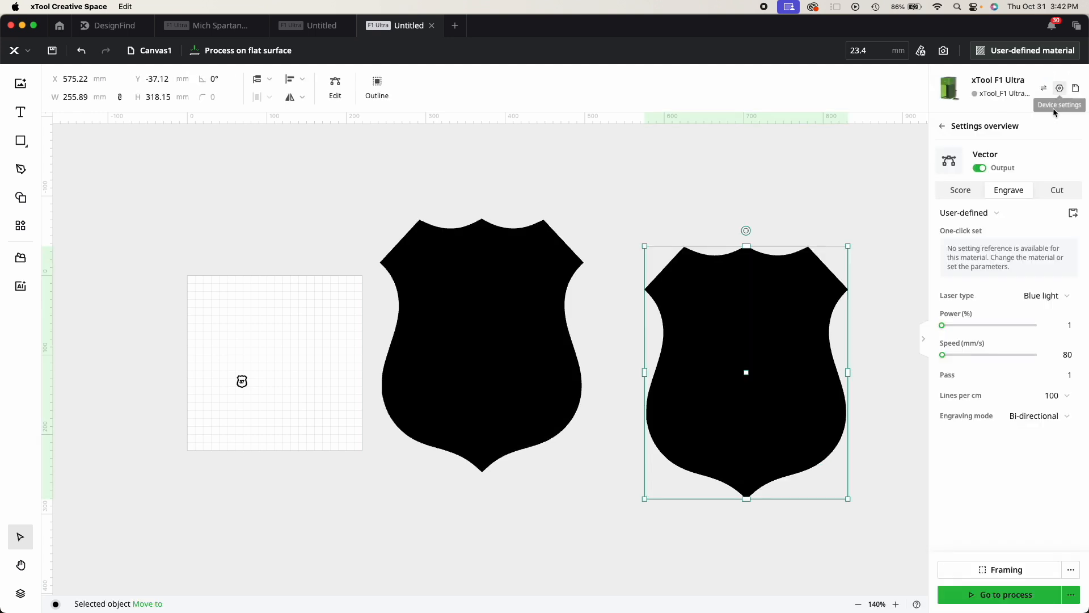
mouse_move(756, 236)
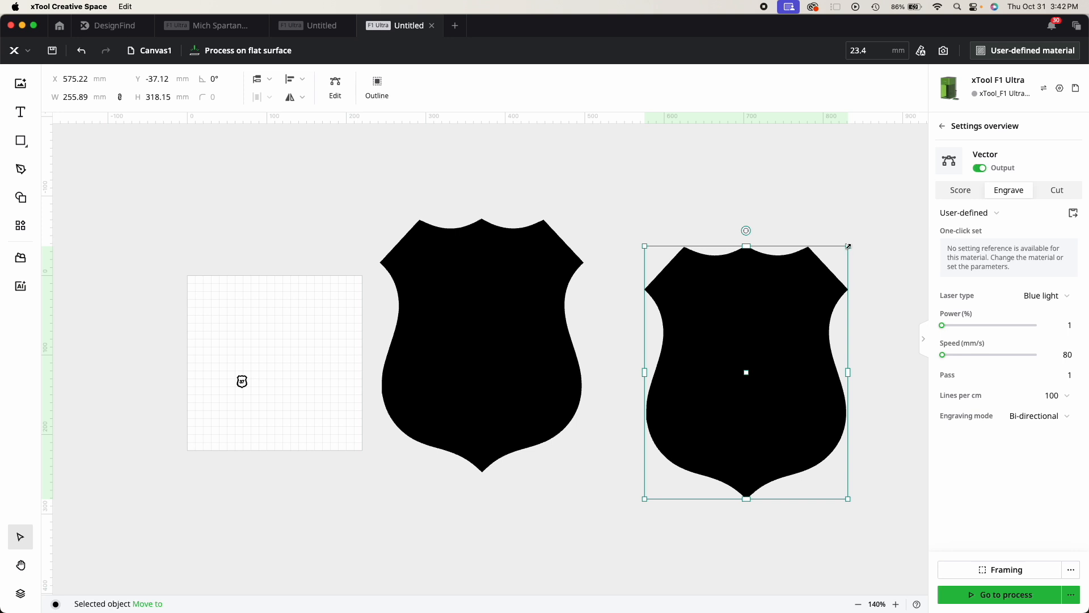
Step: Scale the second plain badge down and center it over the larger badge
left_click_drag(848, 247, 823, 278)
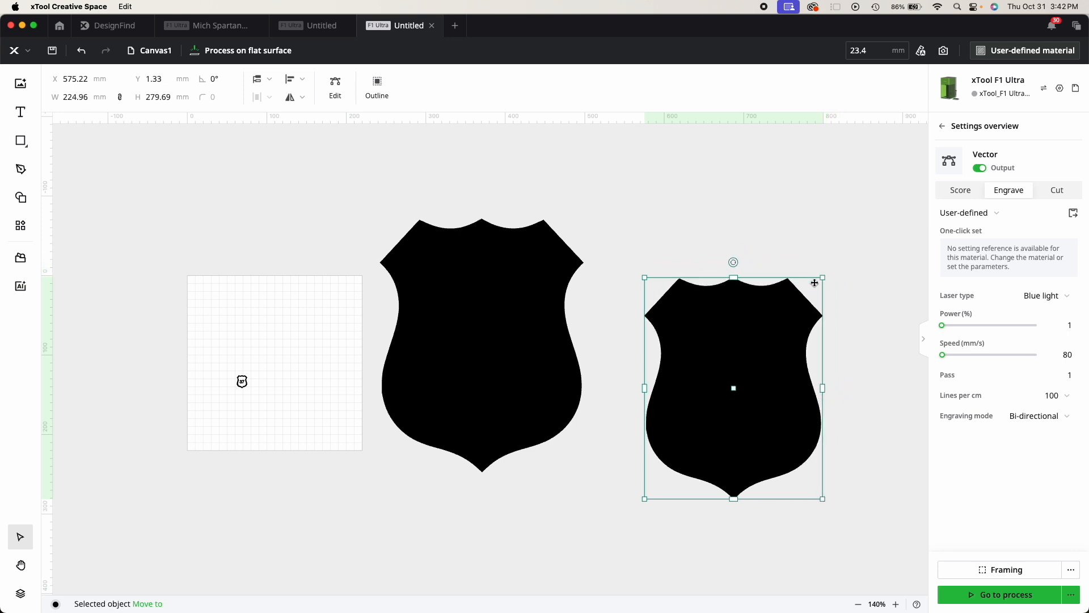
left_click_drag(733, 387, 482, 346)
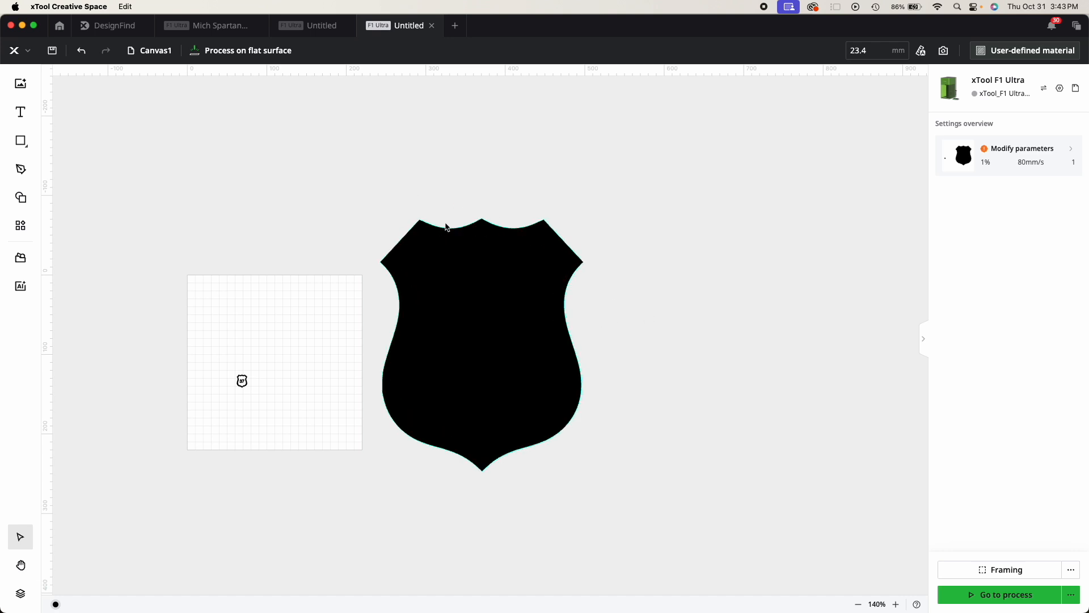
Step: Select both stacked badges and subtract the smaller one from the larger
left_click(482, 340)
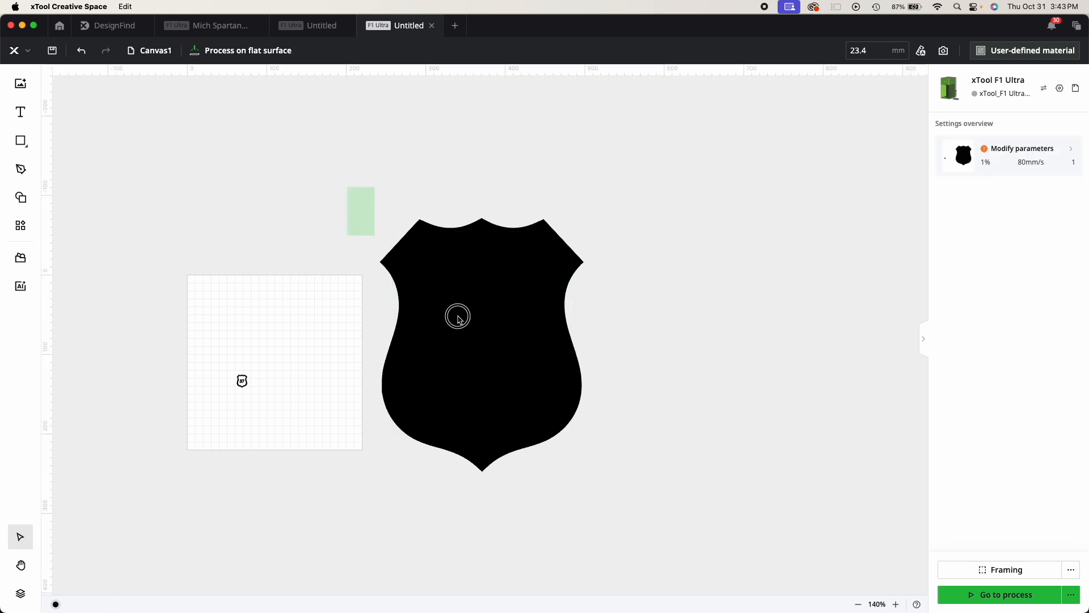
left_click(481, 316)
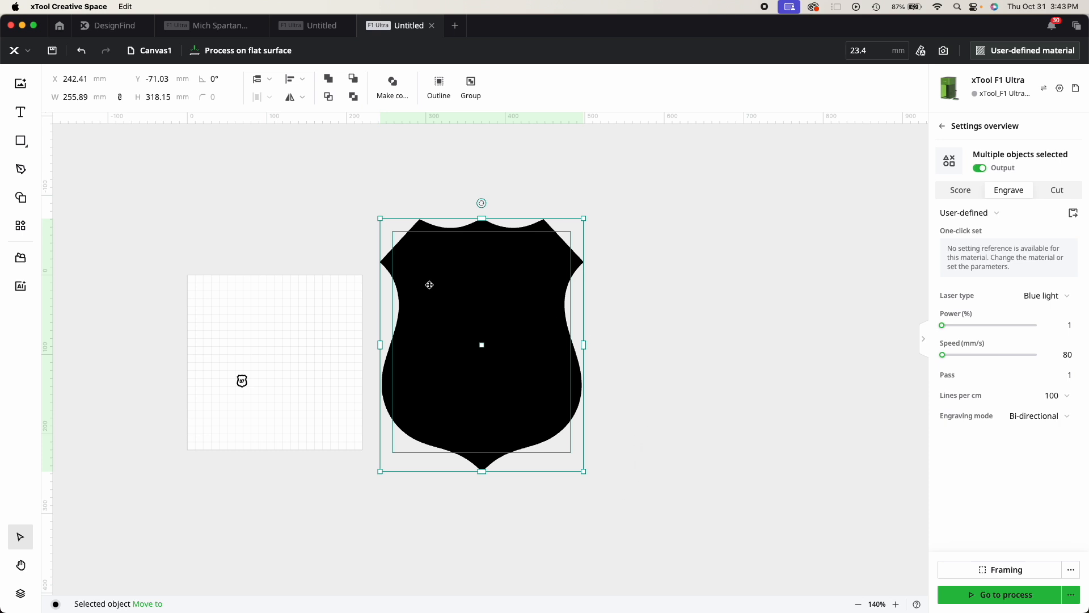
mouse_move(455, 166)
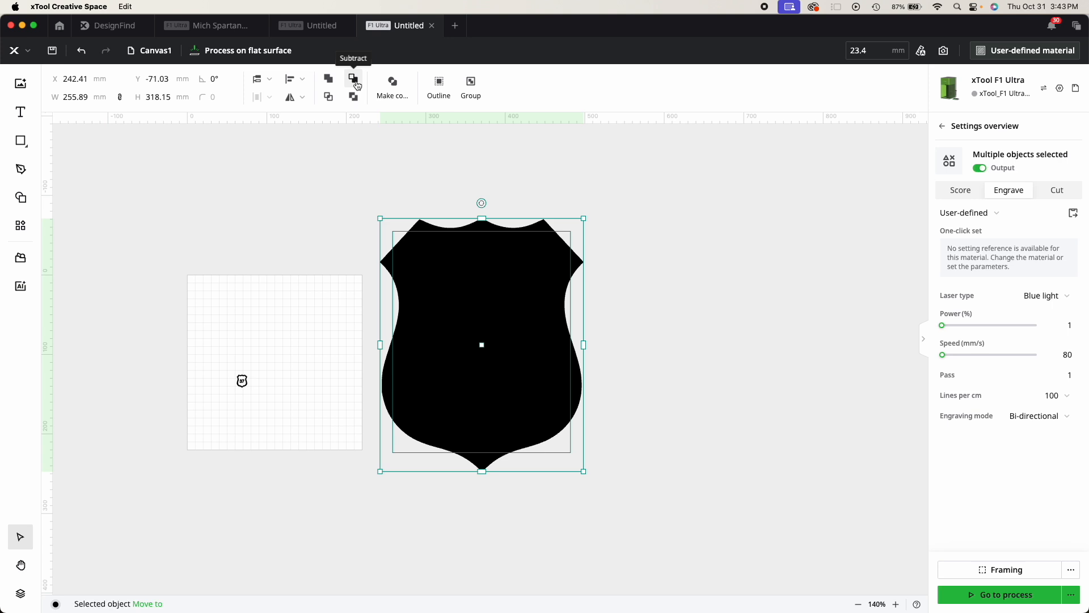
left_click(353, 78)
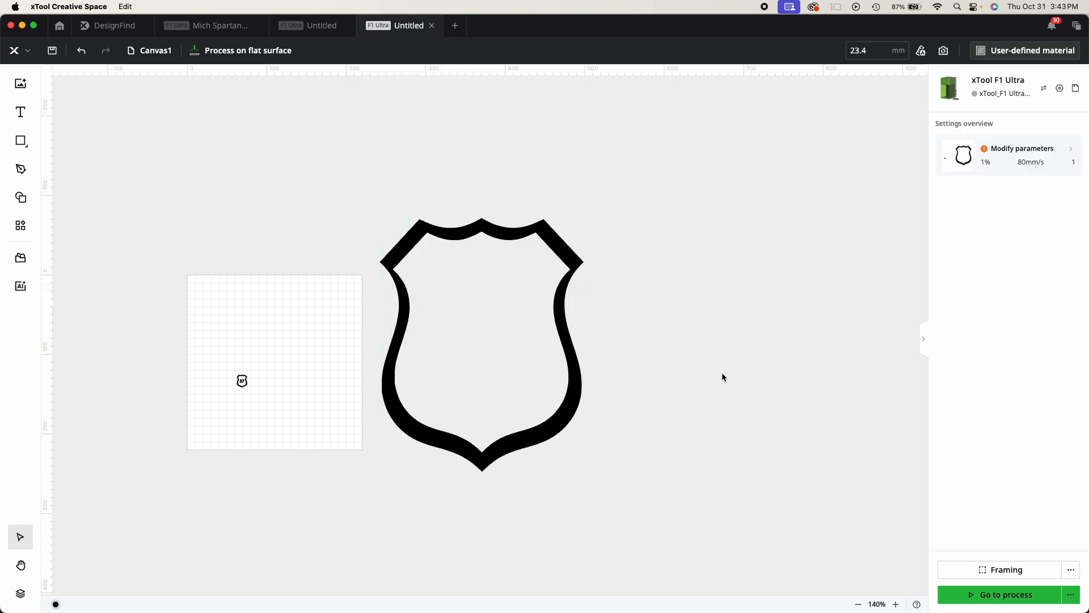
left_click(553, 321)
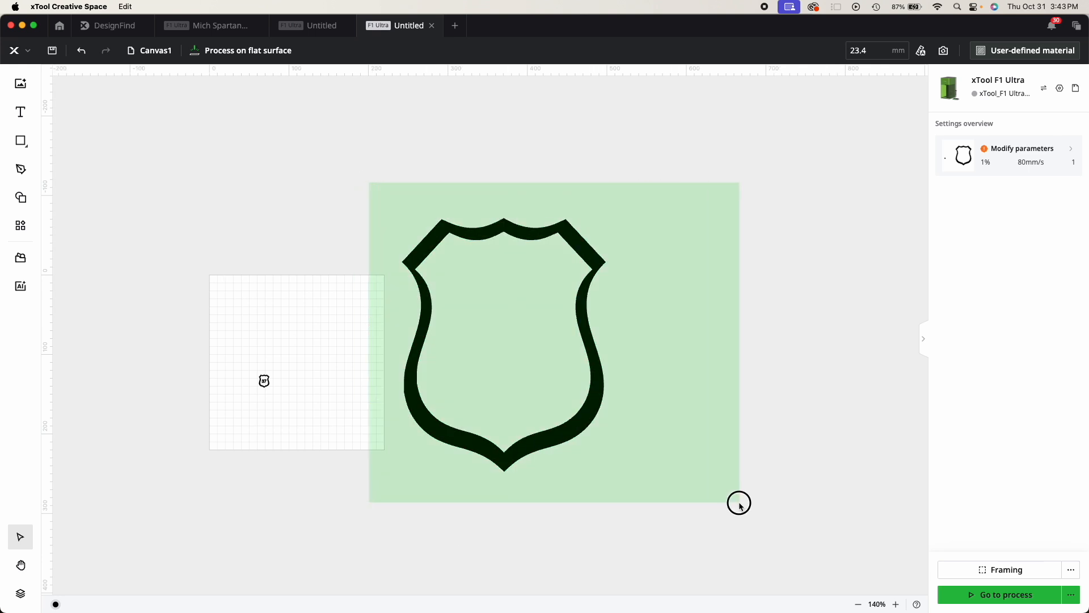
left_click(501, 341)
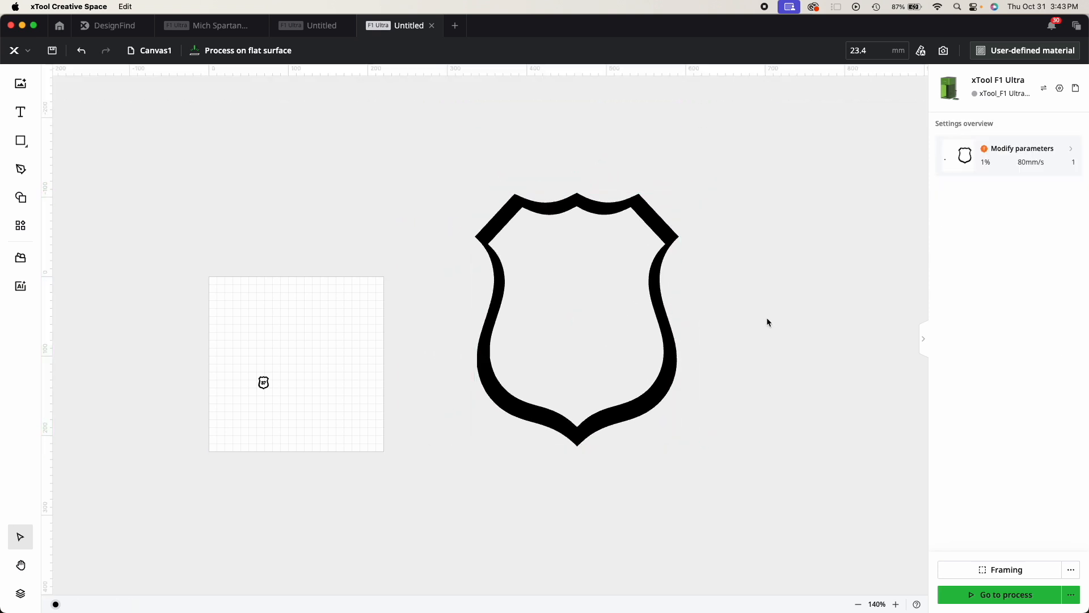
mouse_move(728, 317)
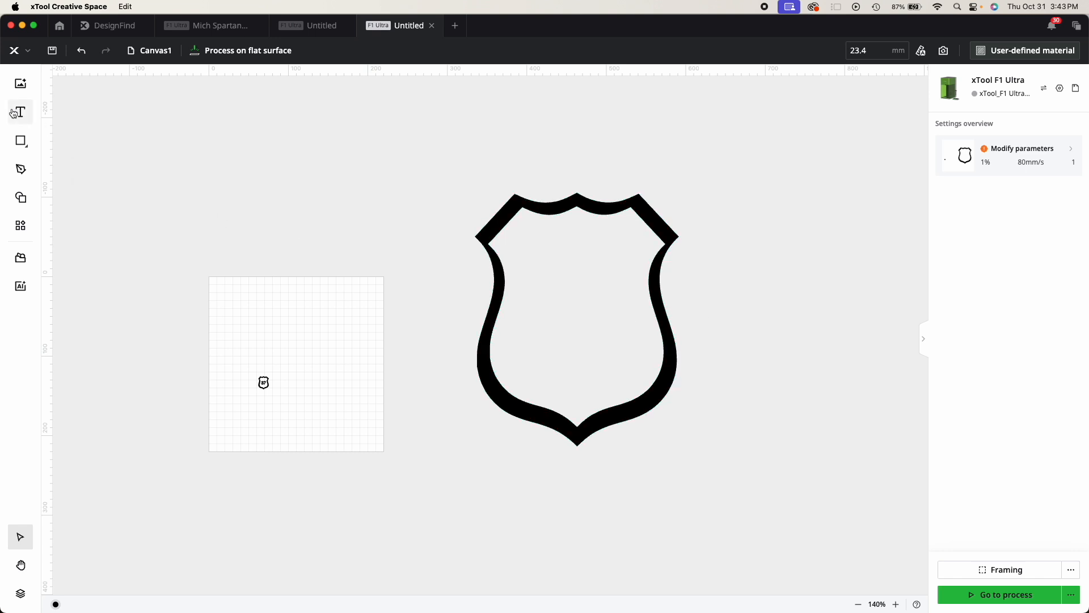
Step: Add a text object for the number and set it to Engrave
left_click(20, 112)
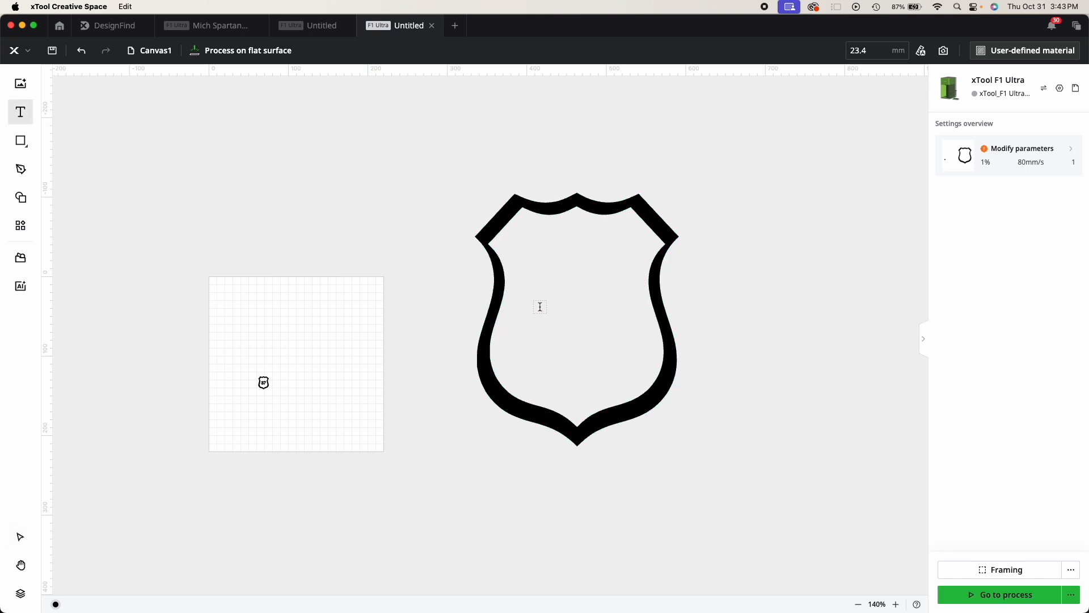
type("HELLO")
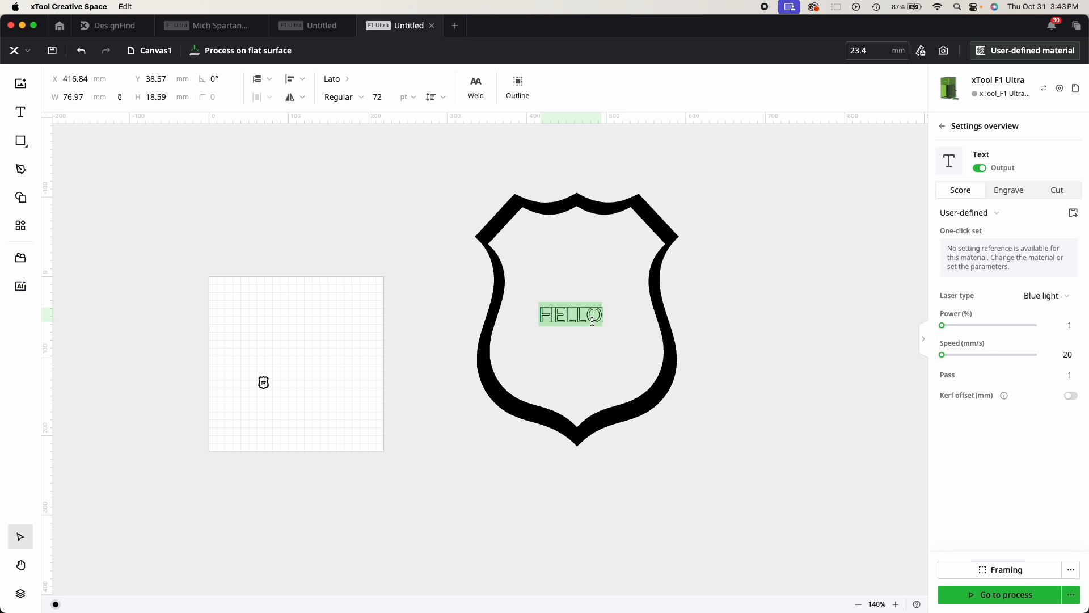
mouse_move(591, 321)
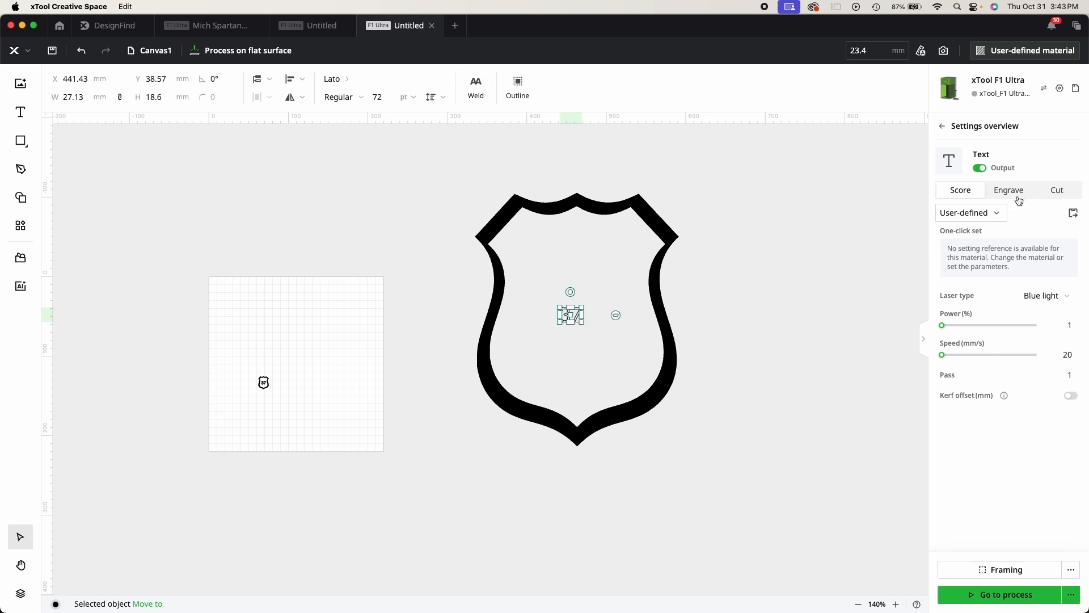
left_click(1008, 190)
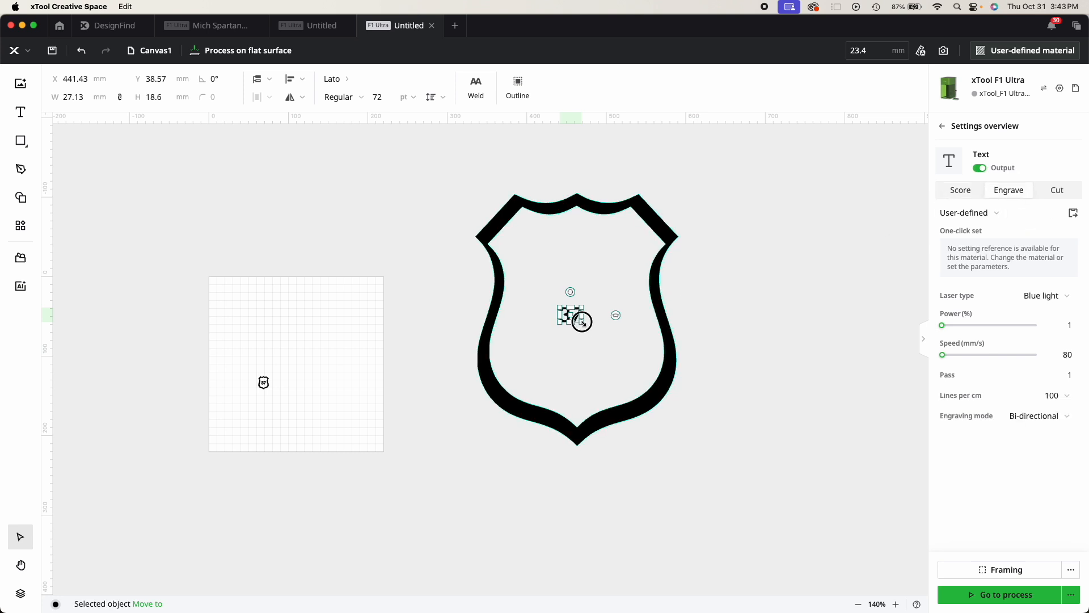
Step: Enlarge the 37 and align it to the badge's vertical and horizontal centre
left_click_drag(583, 322, 649, 369)
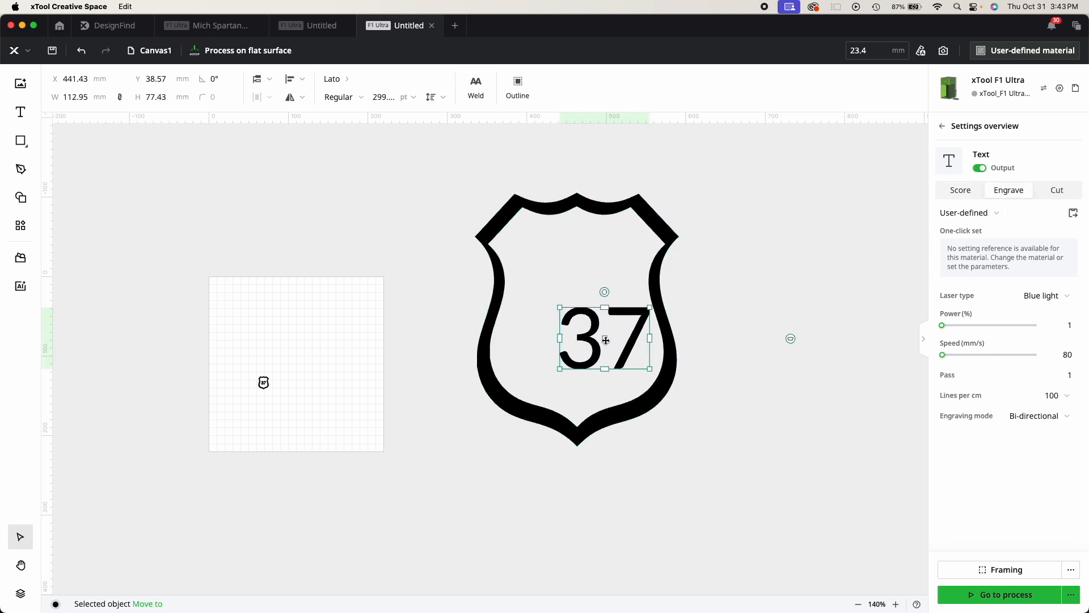
left_click_drag(604, 341, 582, 311)
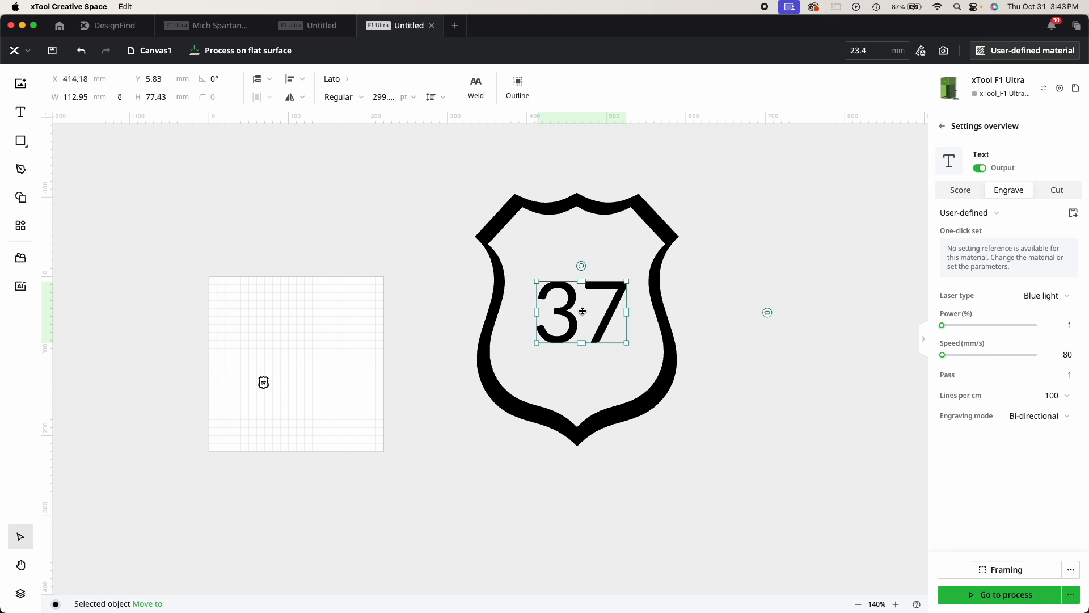
left_click_drag(582, 310, 573, 307)
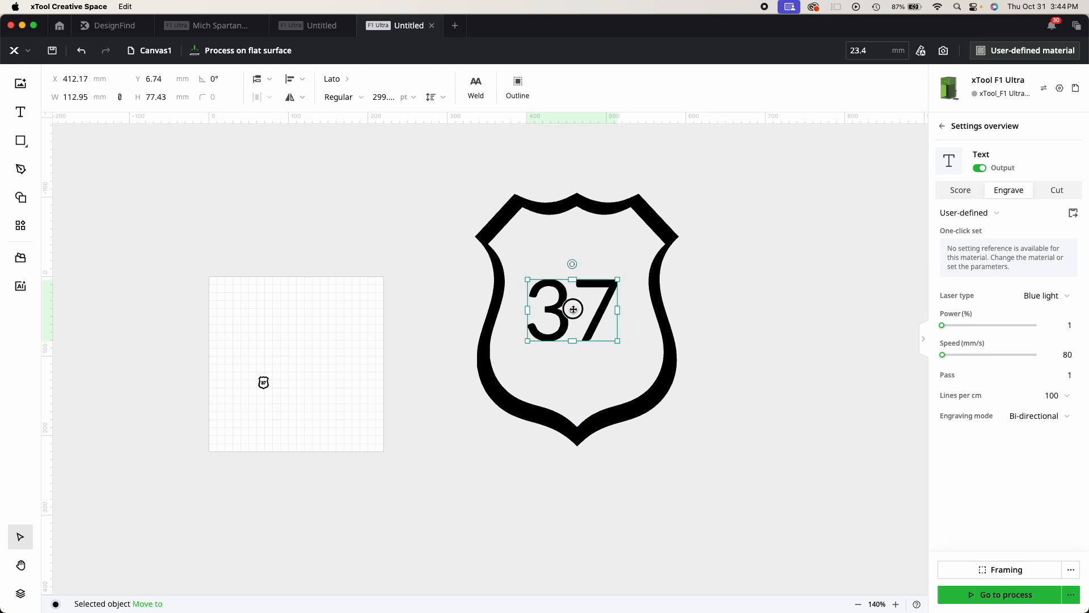
left_click_drag(572, 309, 577, 300)
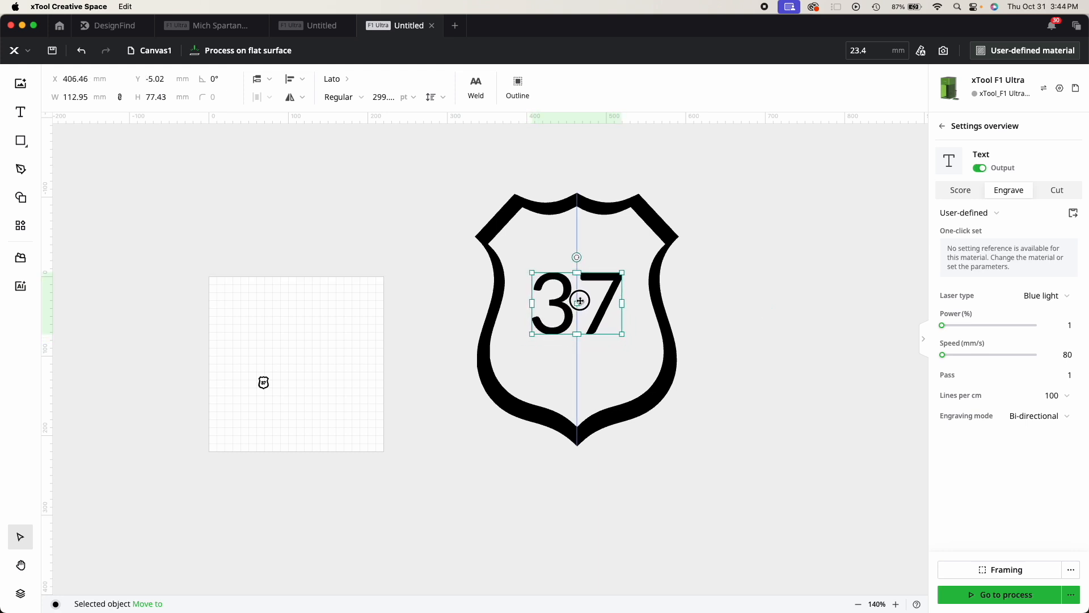
left_click_drag(577, 301, 576, 318)
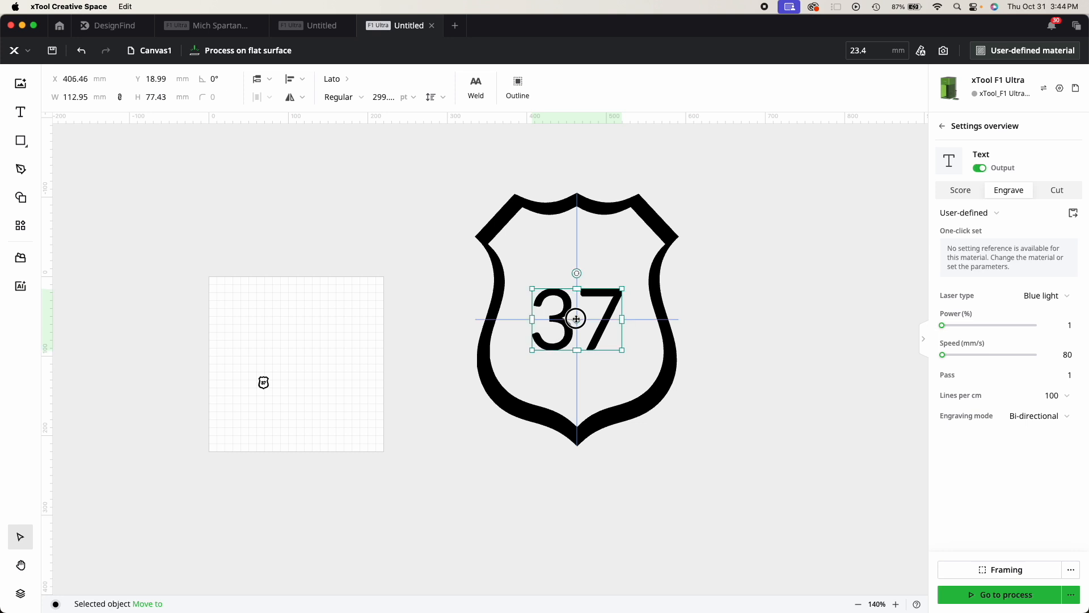
left_click(792, 376)
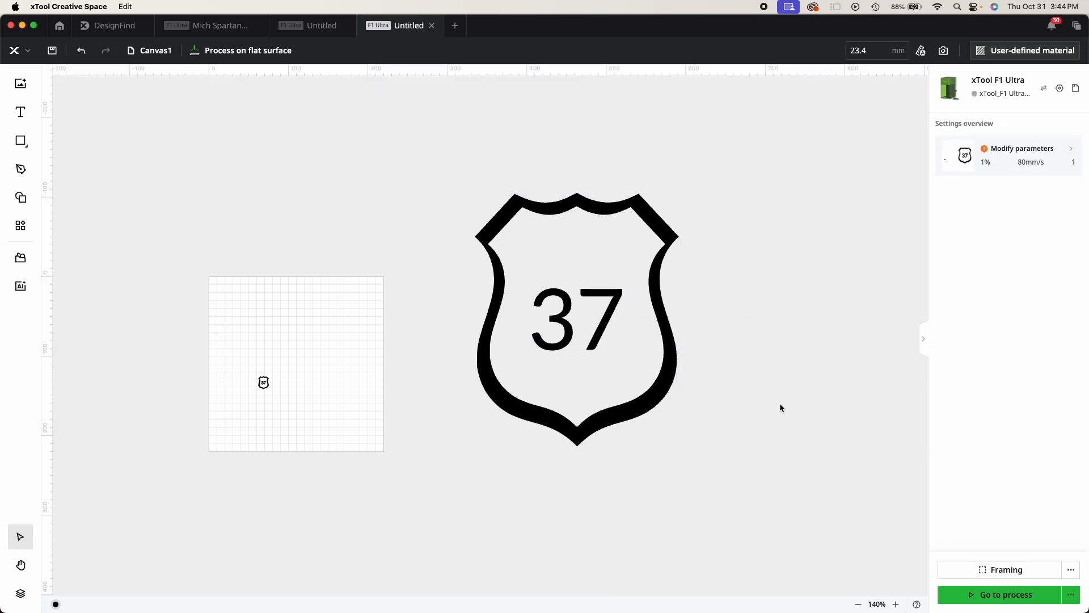
Step: Select the badge and 37 together and switch the engraving laser to Fiber IR
left_click(576, 320)
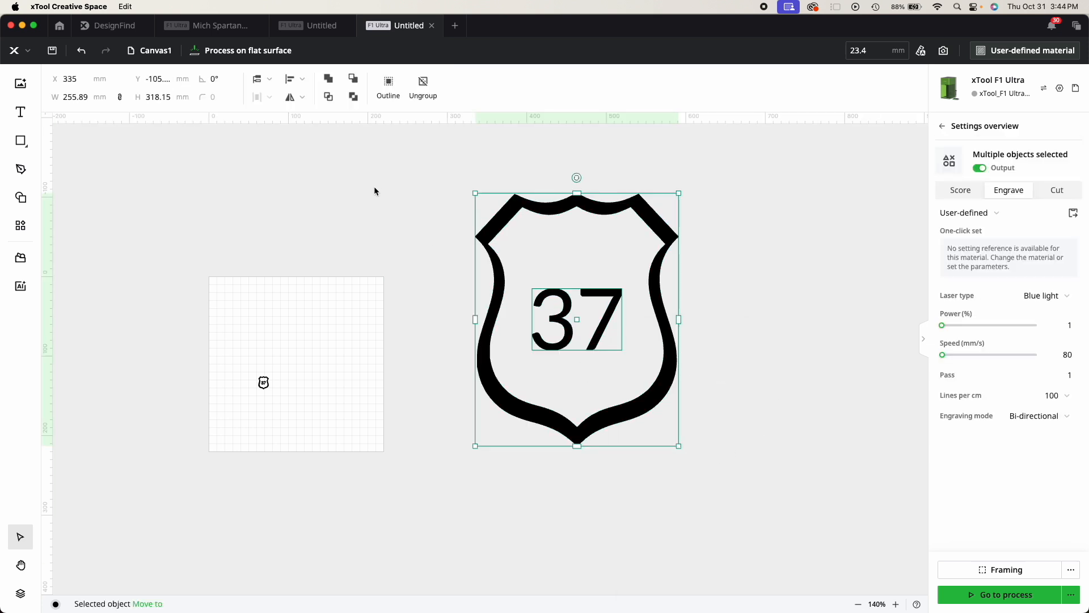
mouse_move(387, 145)
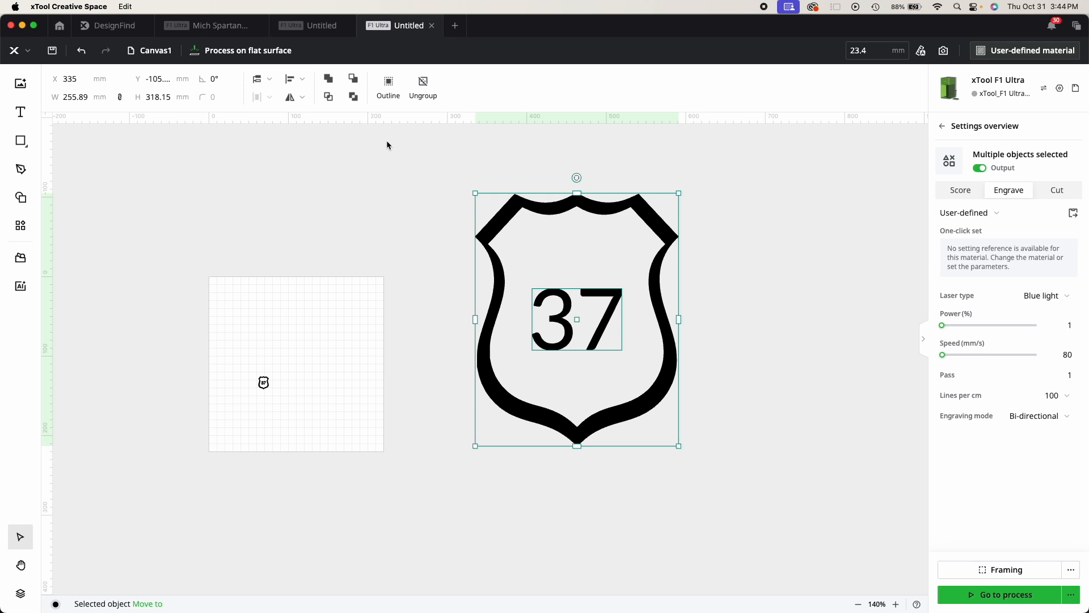
mouse_move(341, 354)
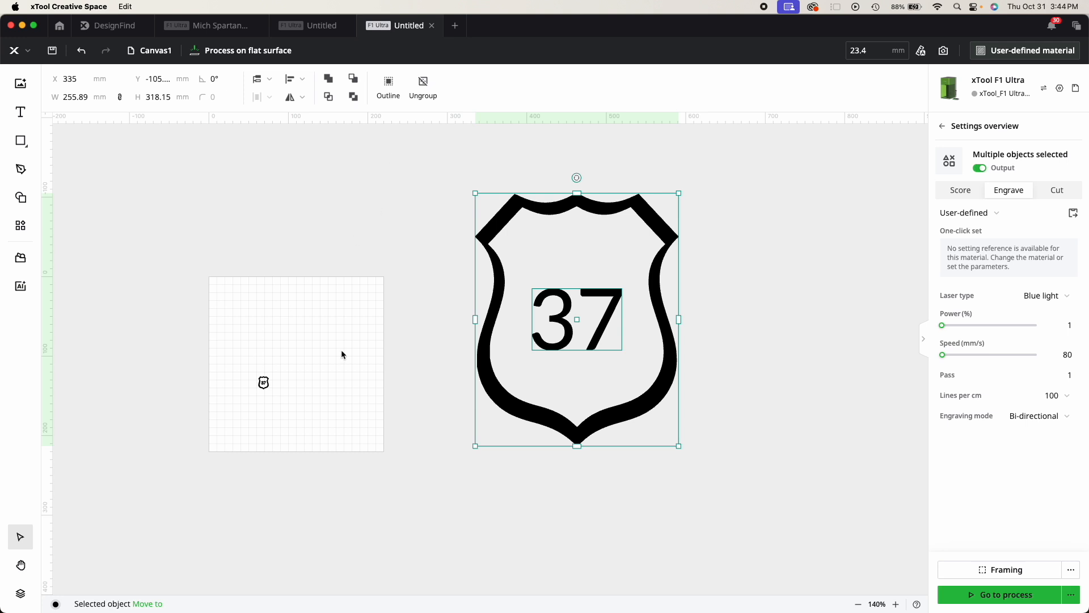
left_click(1043, 295)
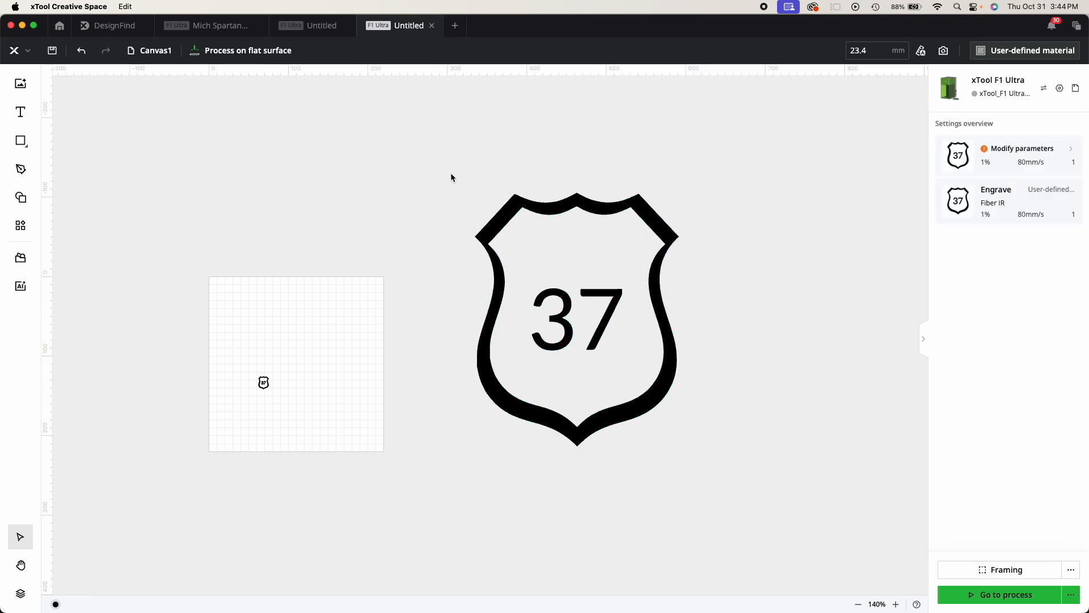
left_click(577, 319)
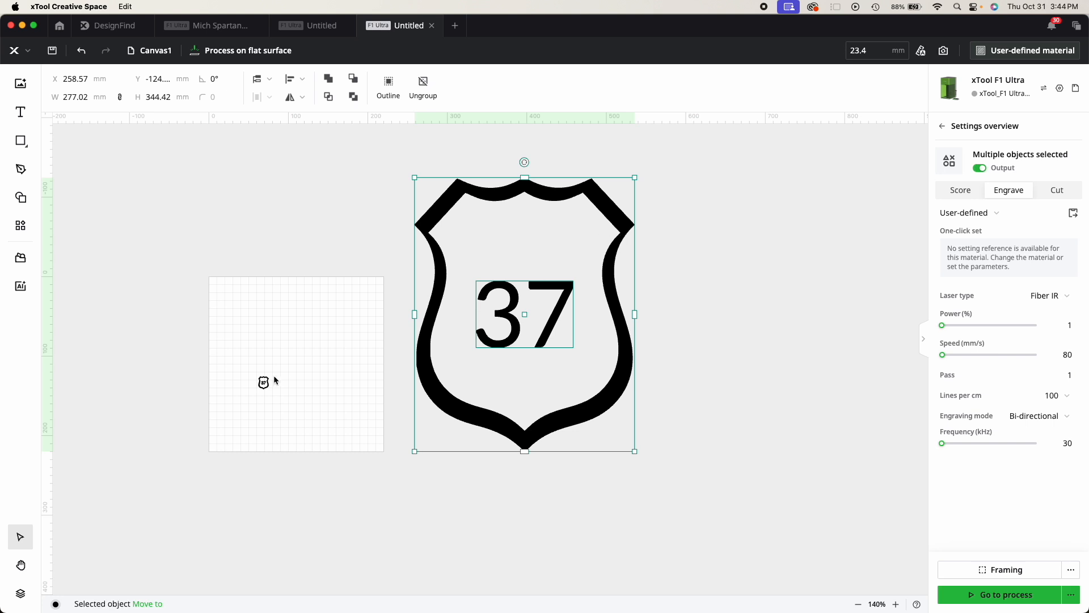
mouse_move(517, 223)
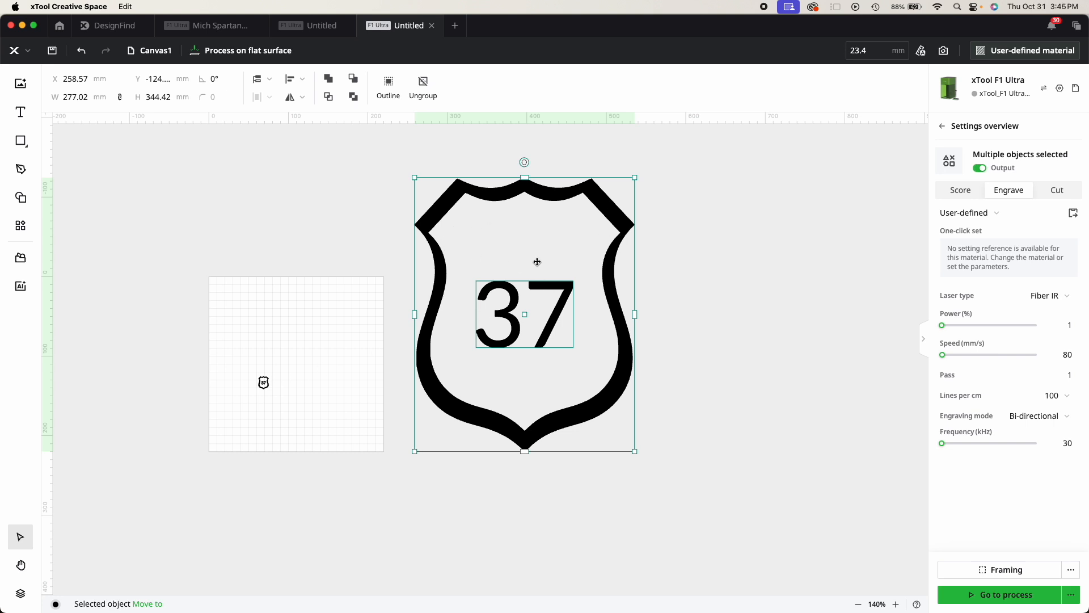
mouse_move(427, 248)
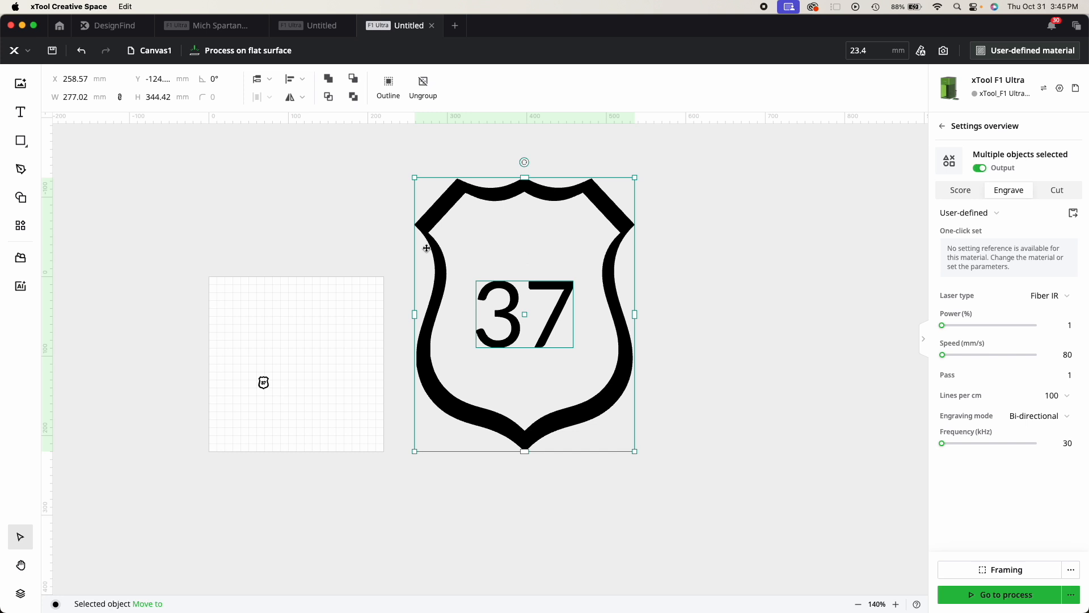
mouse_move(301, 363)
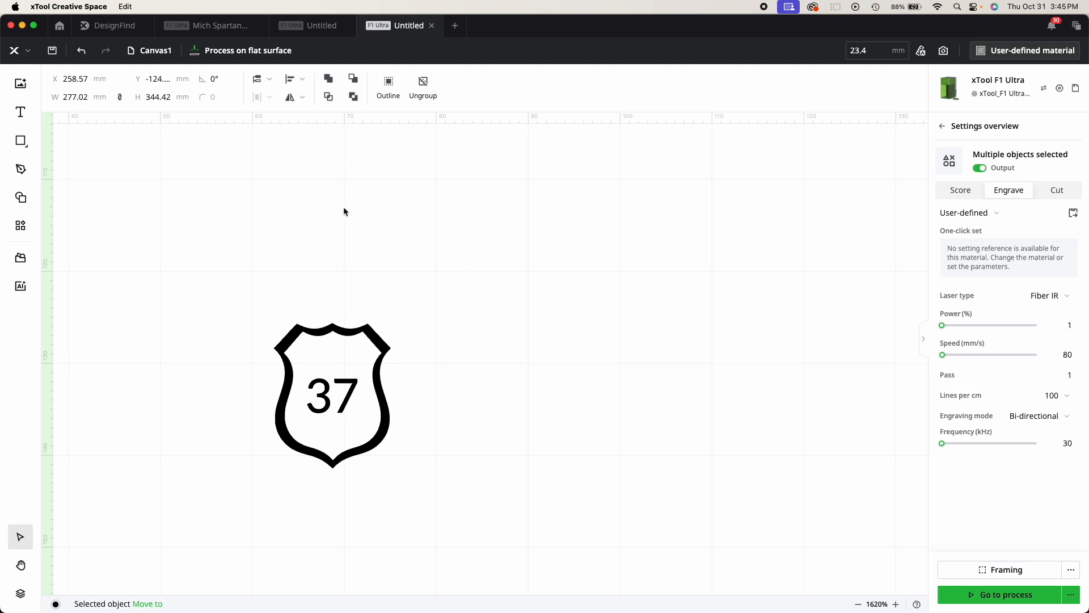
scroll("down", 3)
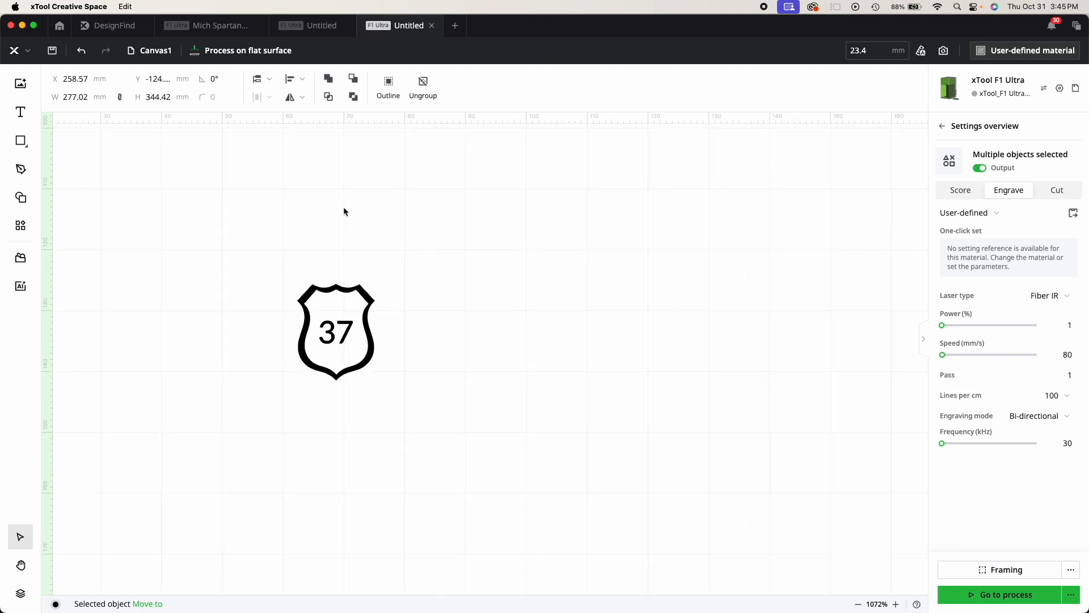
scroll("down", 3)
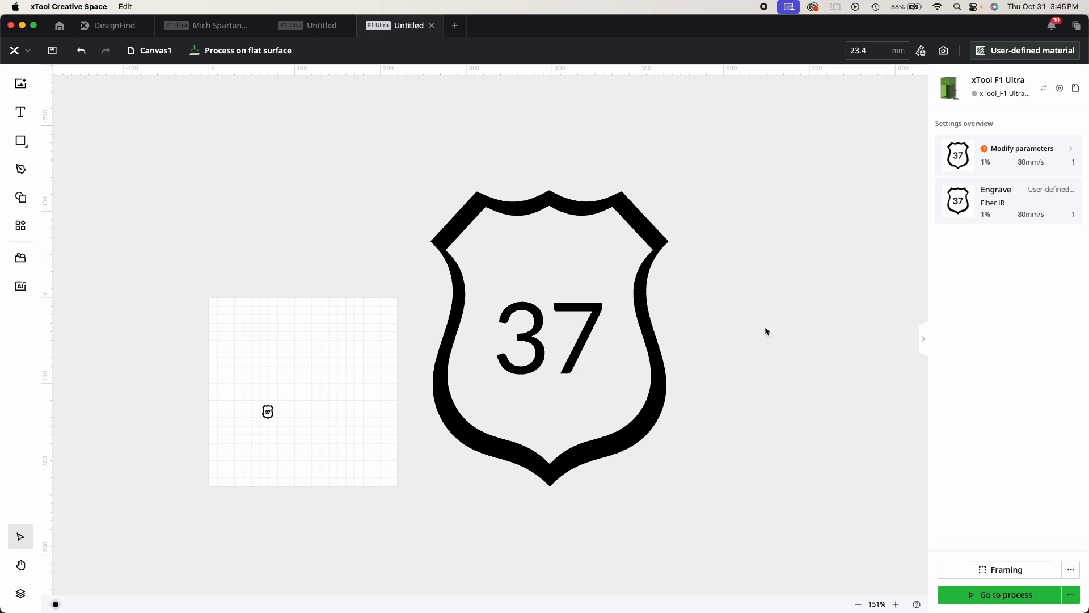
mouse_move(739, 303)
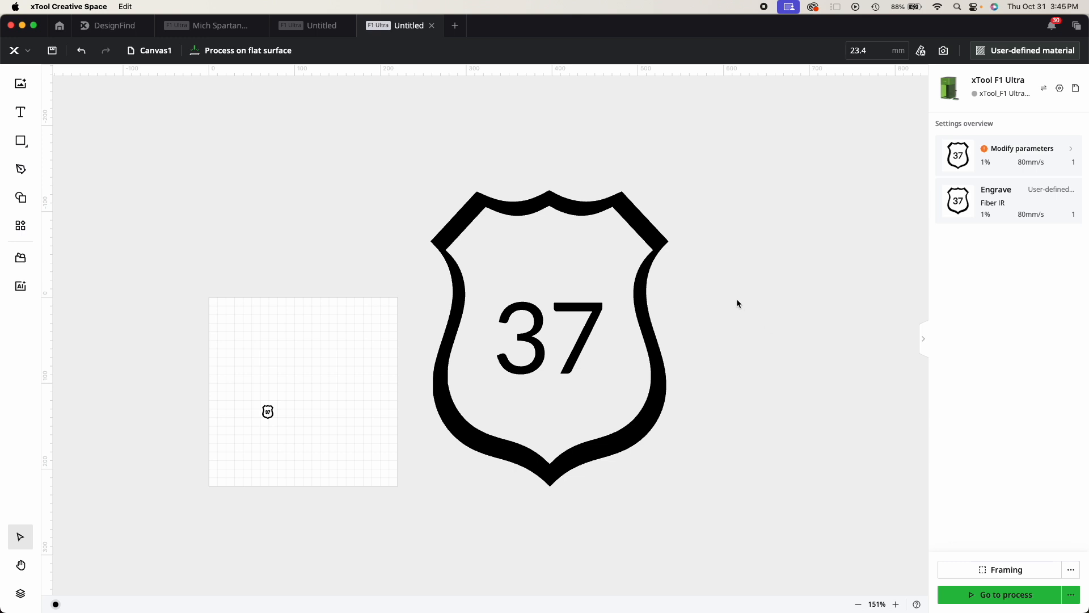
mouse_move(340, 129)
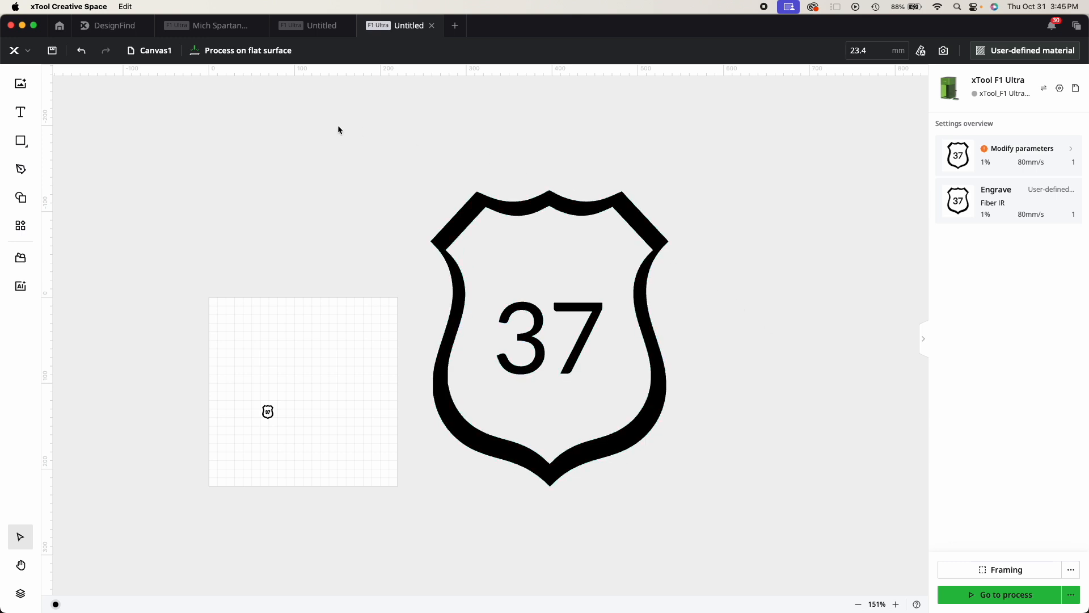